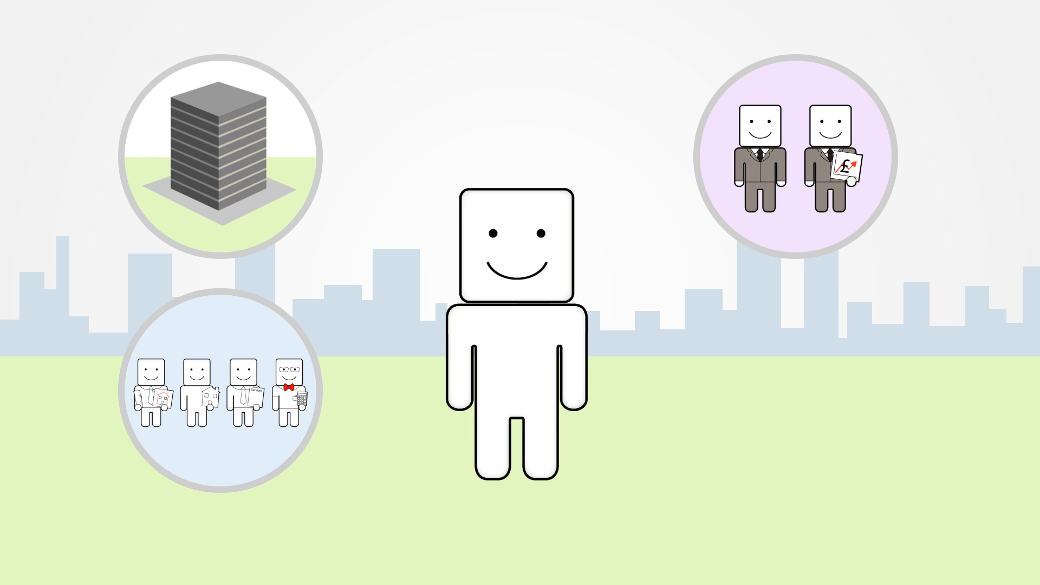
pyautogui.click(225, 383)
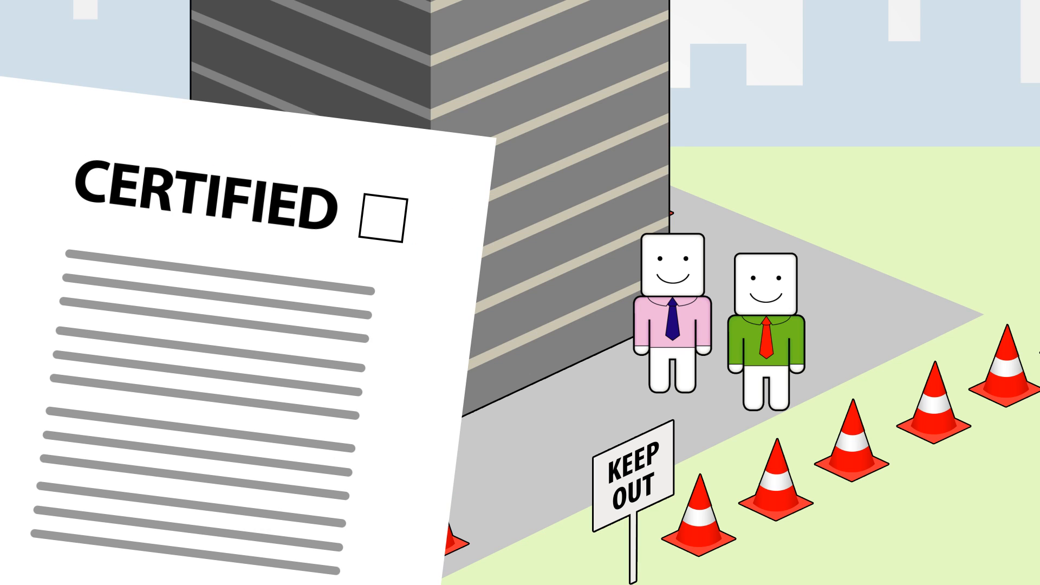
pyautogui.click(384, 213)
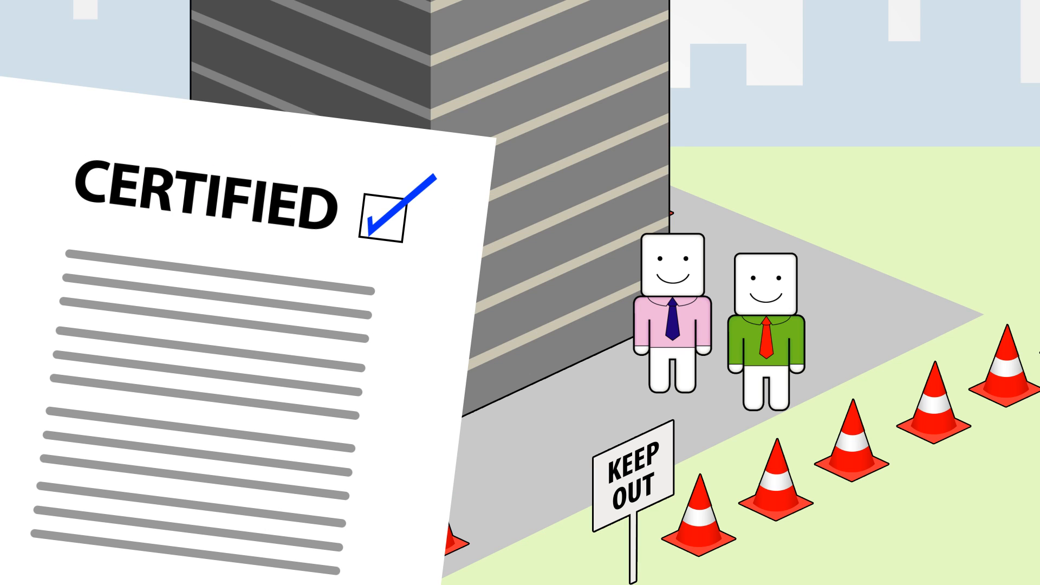